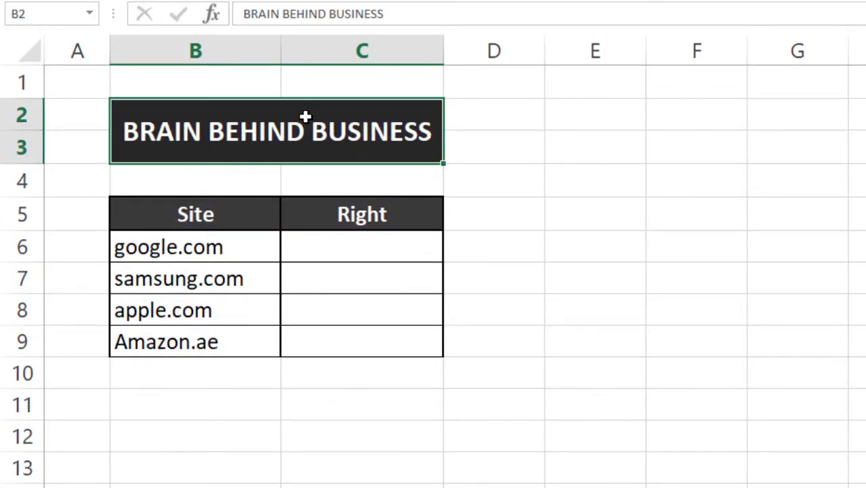
mouse_move(256, 198)
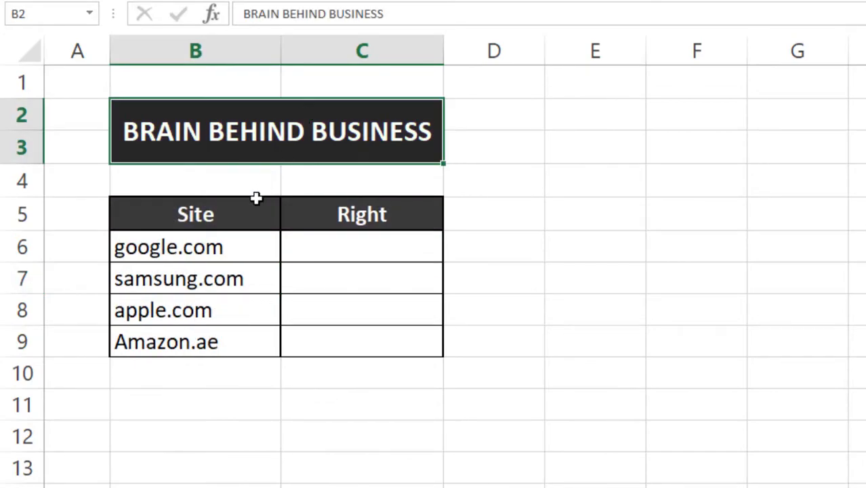
Enter =RIGHT(B6,3) in C6, then reopen it to extract four characters instead
click(361, 246)
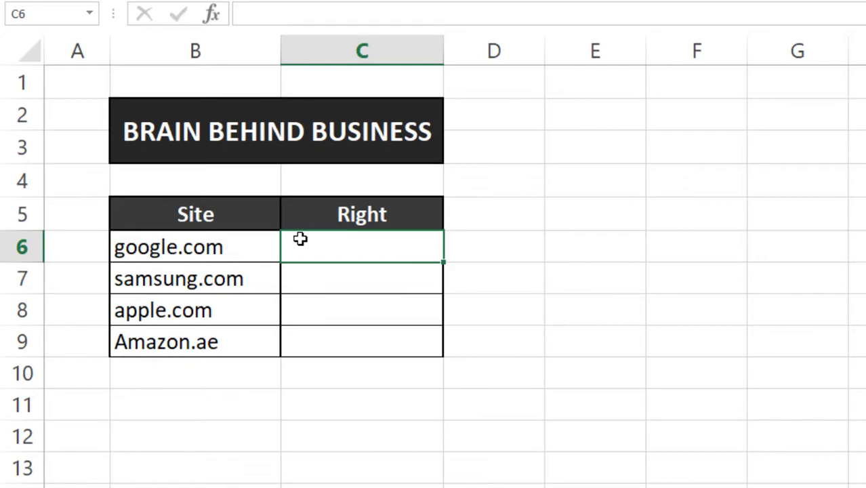
text(=RIGHT(B6)
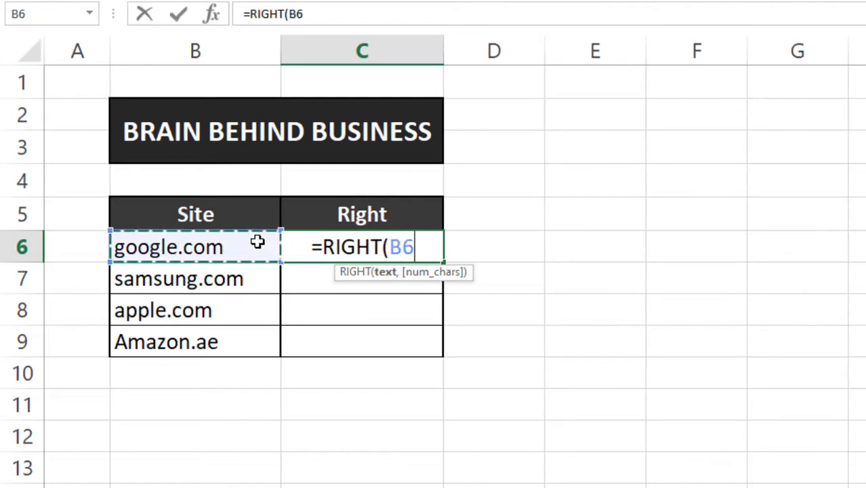
text(,)
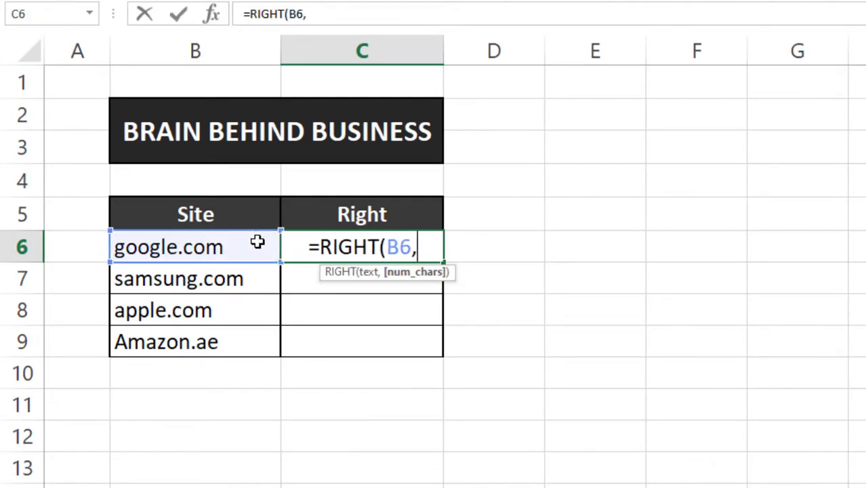
text(3)
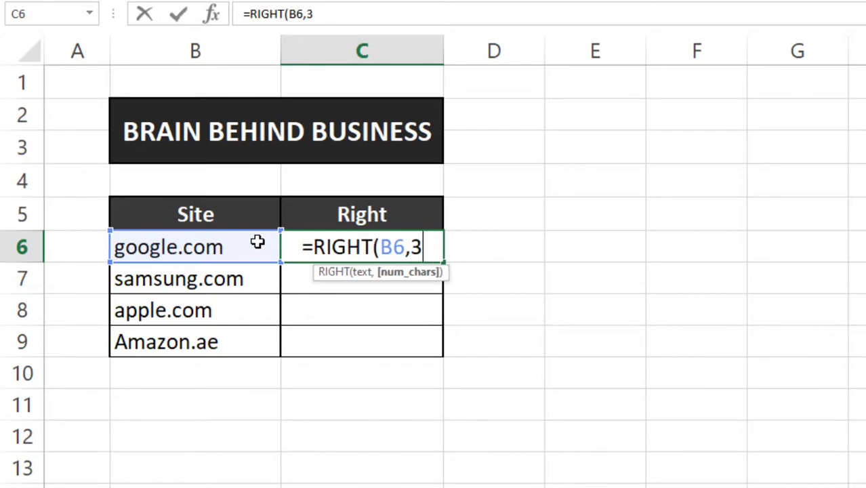
text())
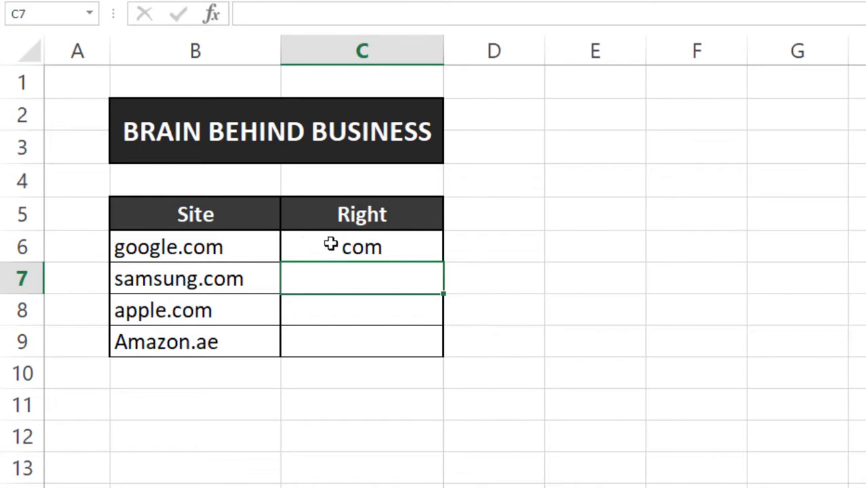
click(362, 246)
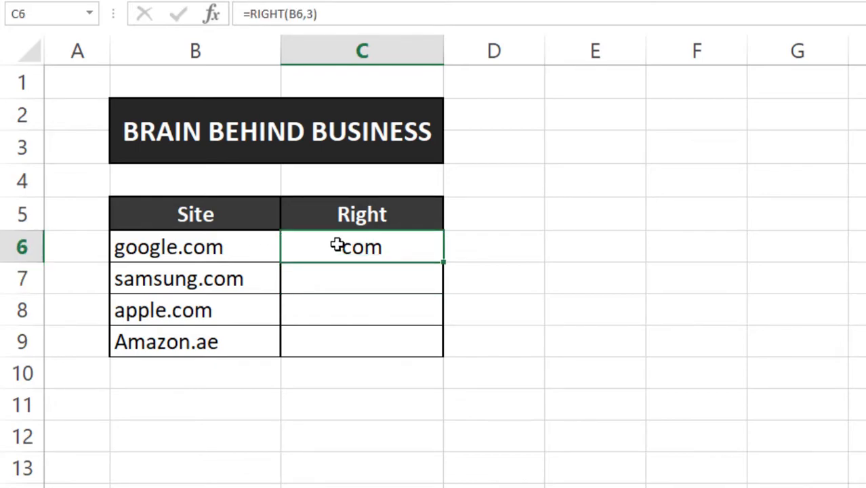
double_click(362, 247)
text(4)
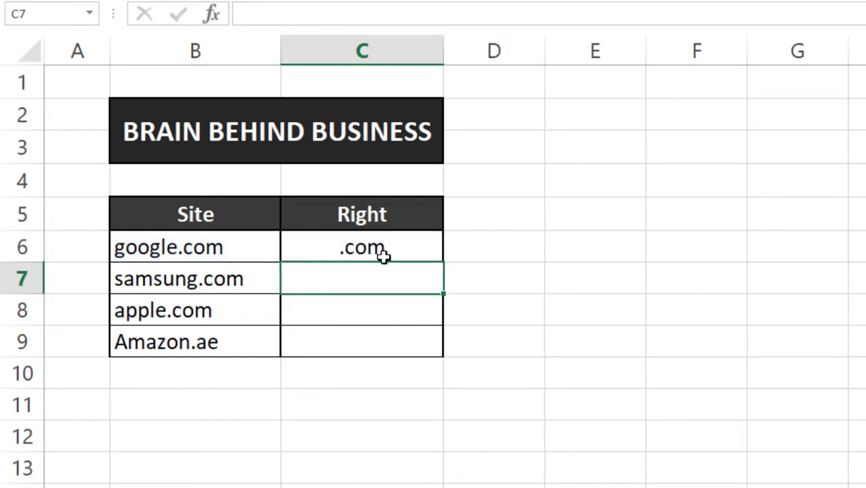
Fill the C6 RIGHT formula down to C9 and inspect the n.ae result
click(361, 246)
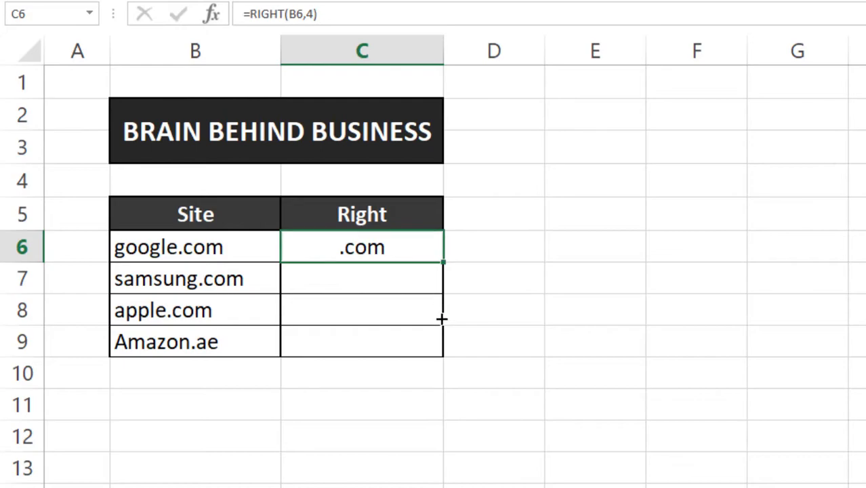
drag(443, 263, 443, 361)
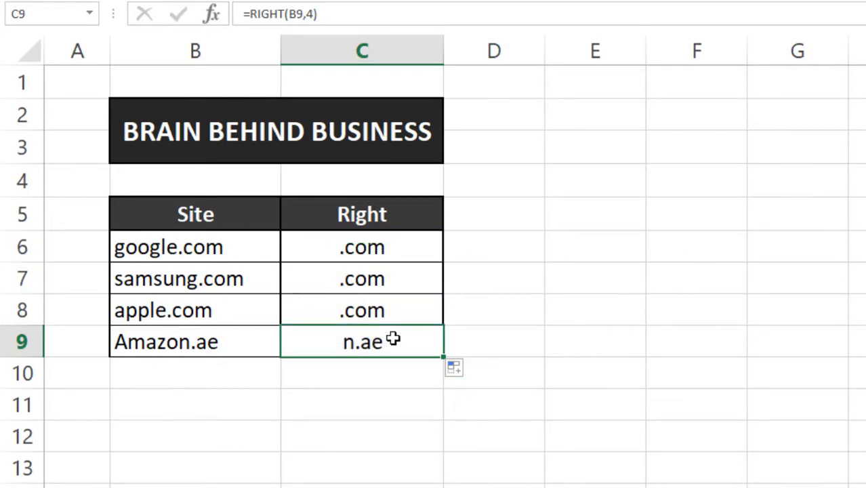
double_click(362, 342)
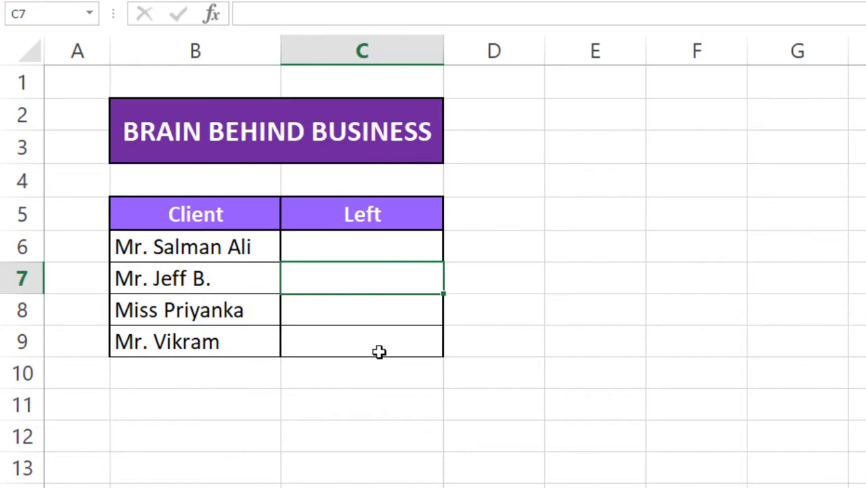
click(339, 246)
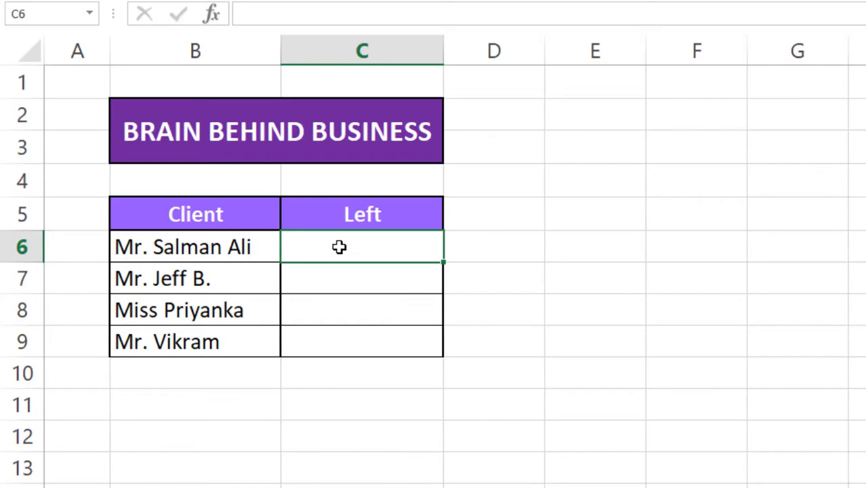
double_click(339, 247)
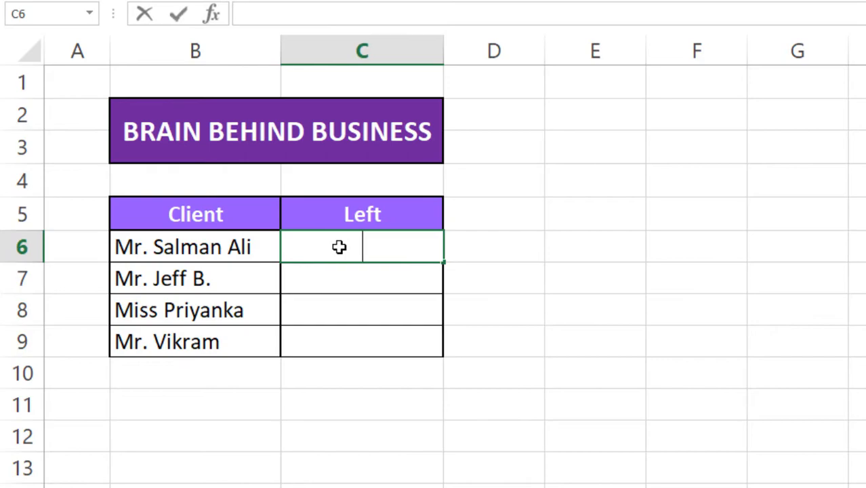
text(=LEFT()
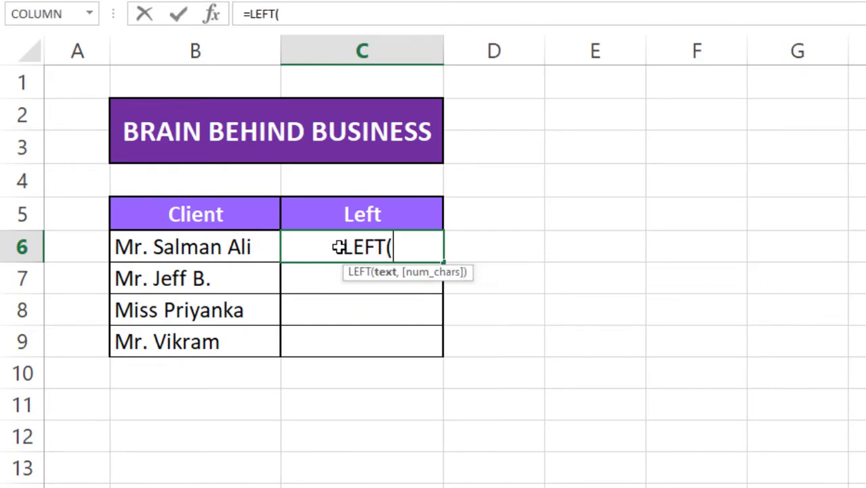
click(195, 246)
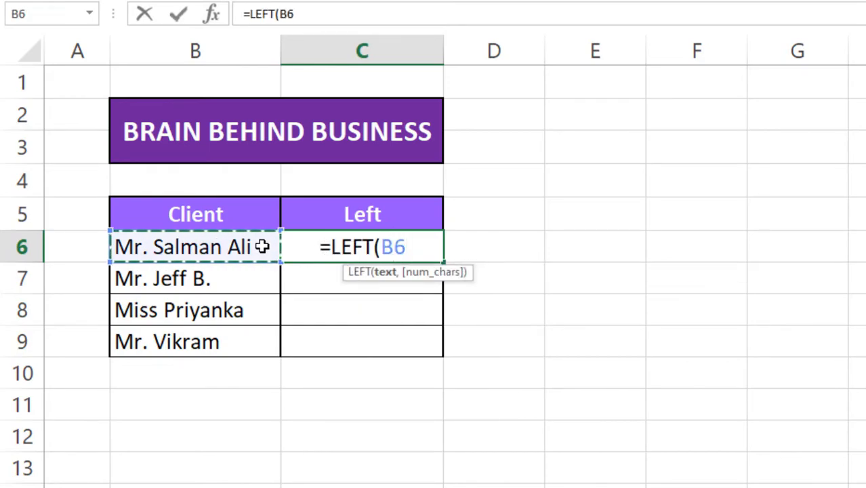
text(,)
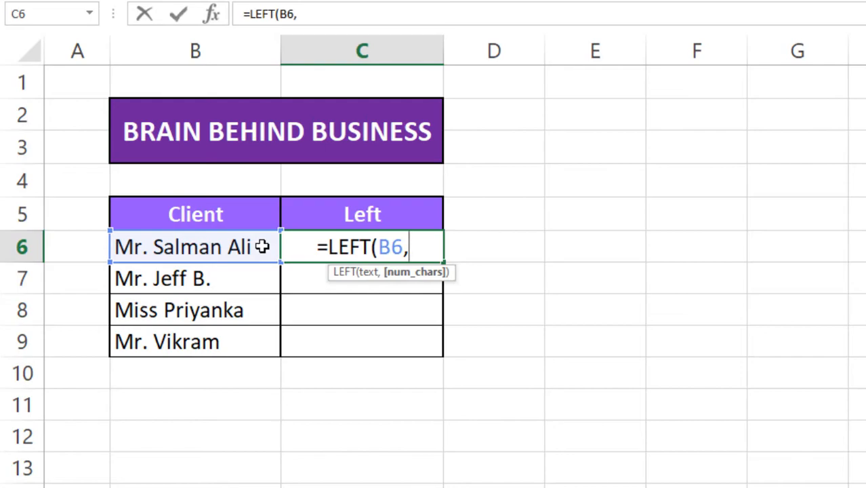
text(3)
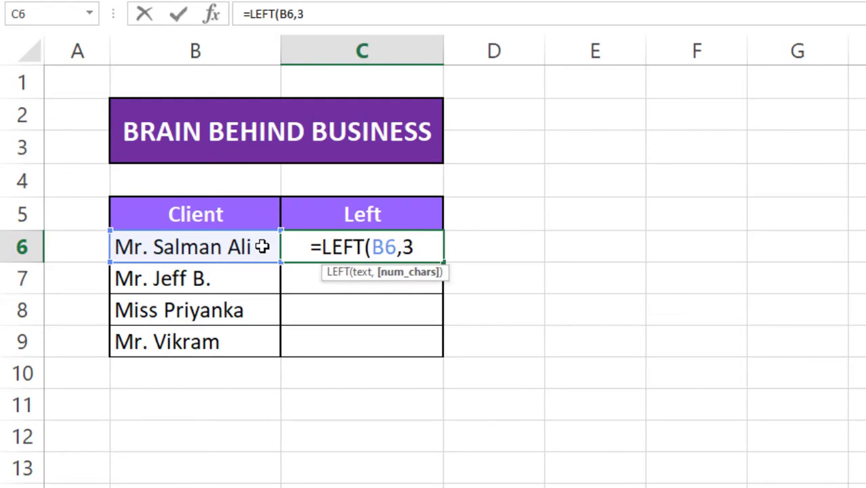
key(enter)
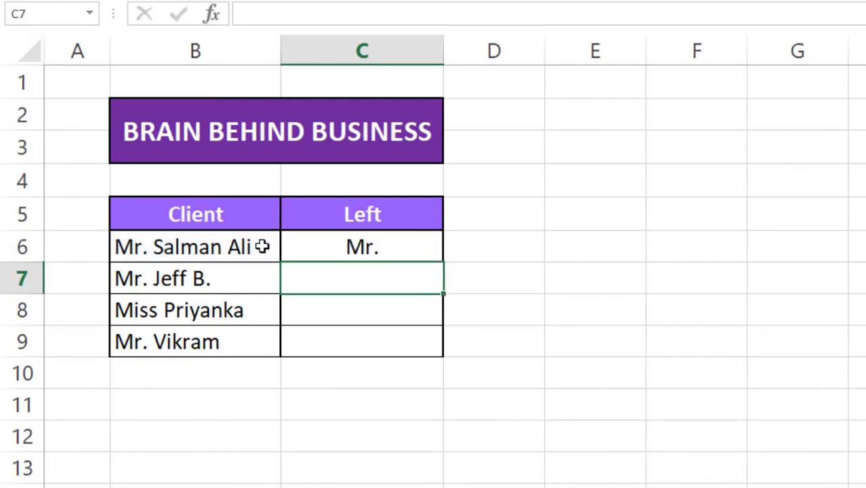
Select the 'Mr.' LEFT result in C6 to copy down to C9
click(362, 246)
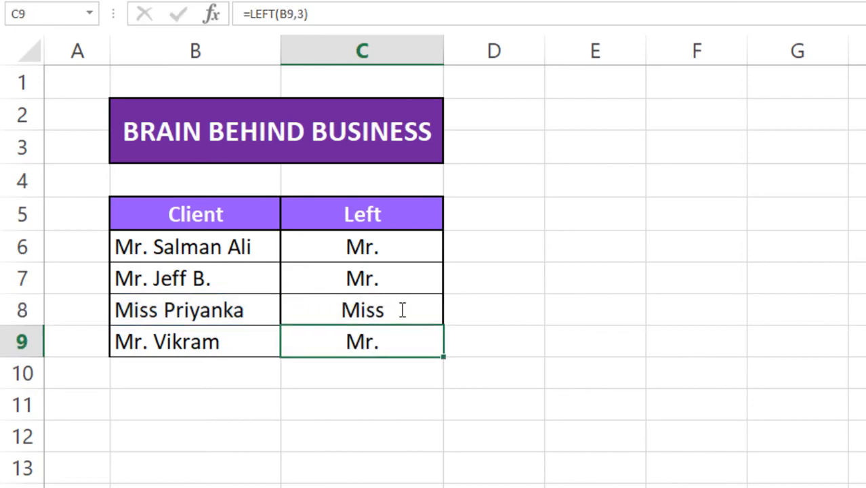
mouse_move(321, 303)
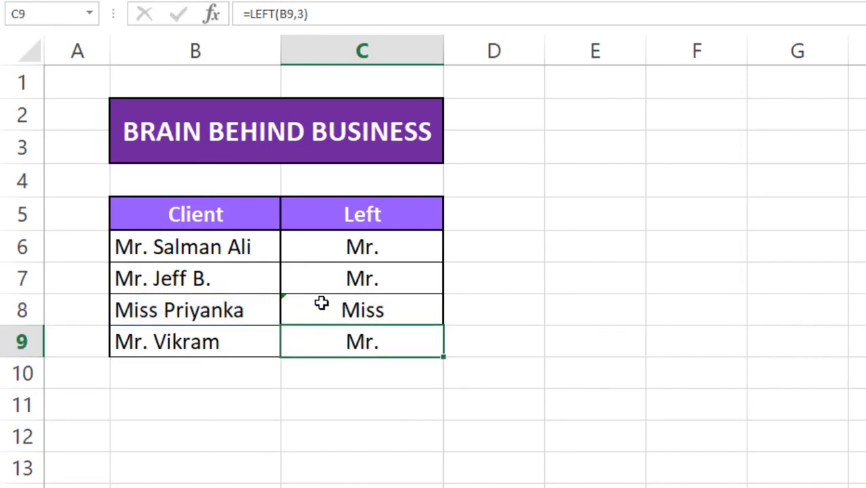